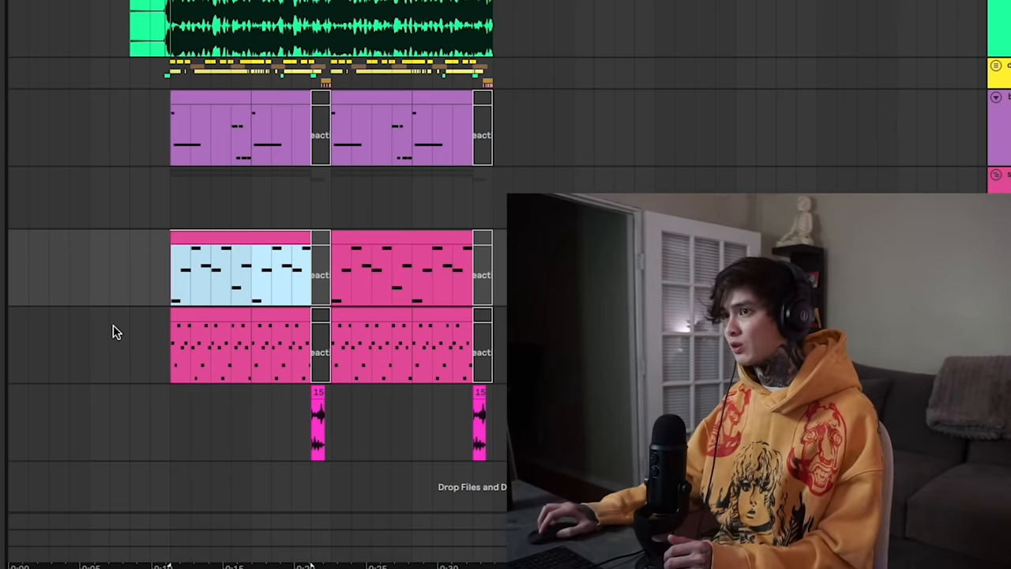
mouse_move(226, 295)
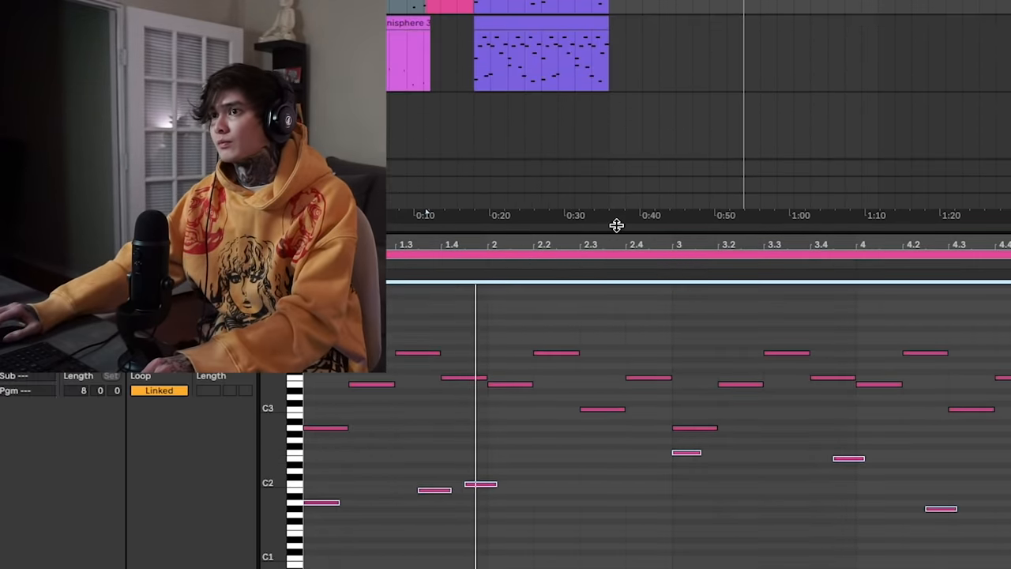
- Open the pink MIDI melody clip in the piano roll, showing notes A#1 to G2
click(409, 48)
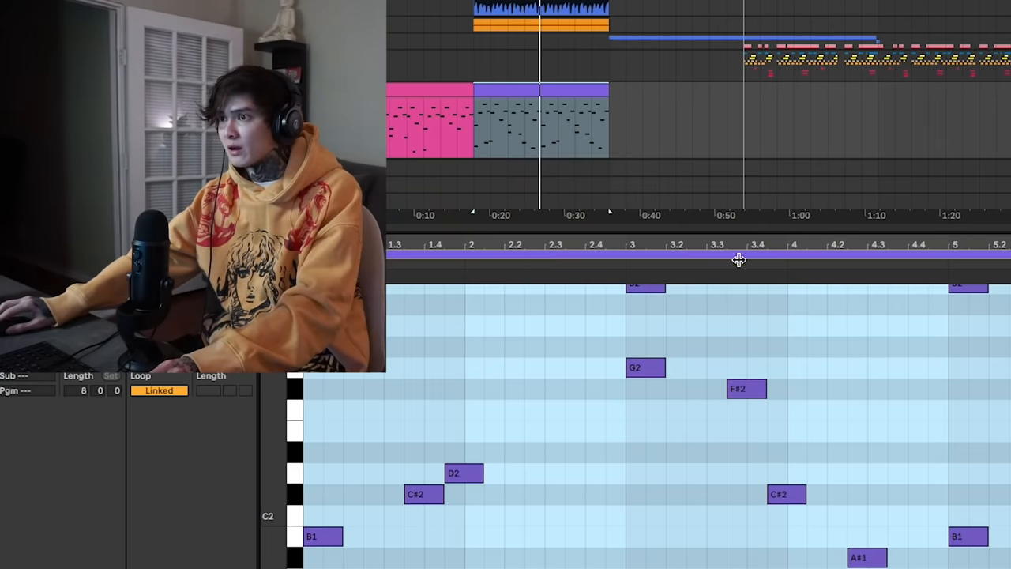
- Scroll the view up to show the transposed left-hand notes B1, C#2, D2, F#2, G2
scroll(up, 3)
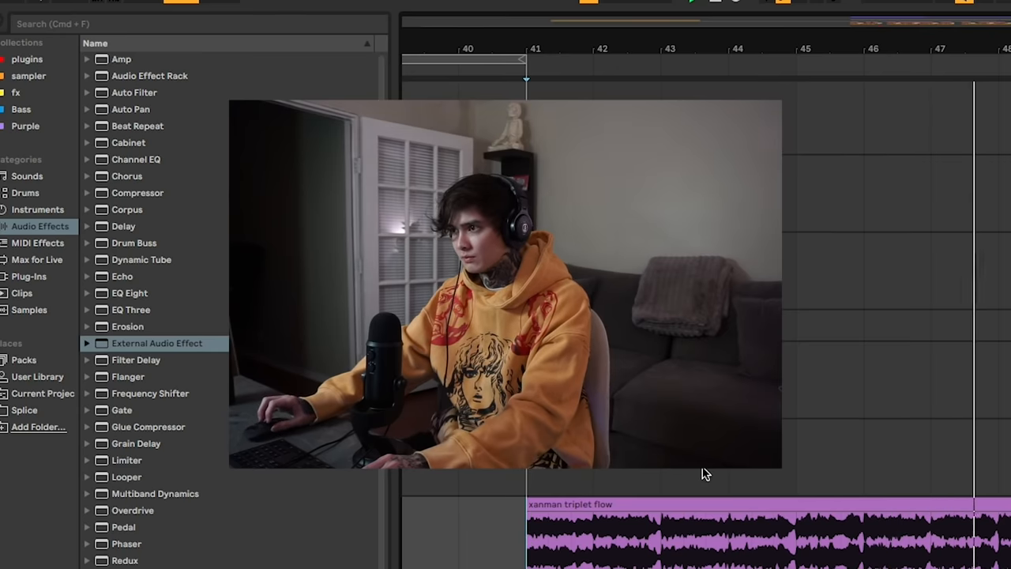
mouse_move(751, 468)
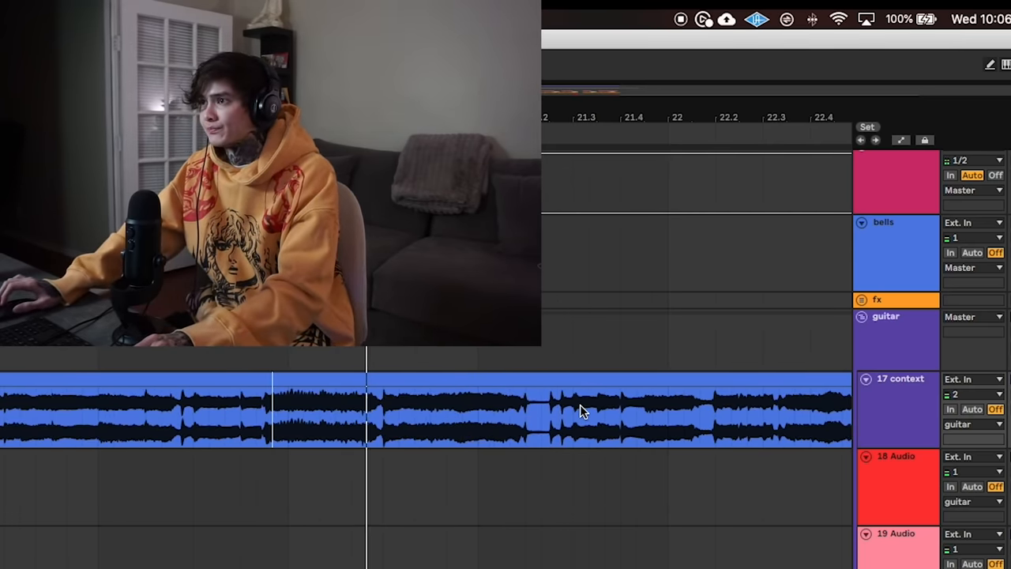
- Select the recorded guitar clip on track '17 context' and play it back
click(547, 407)
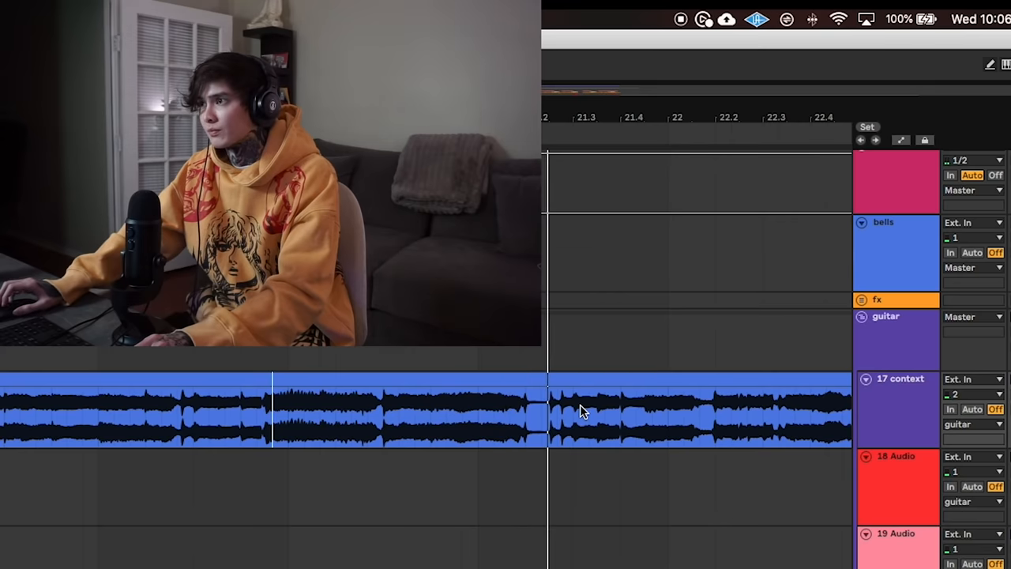